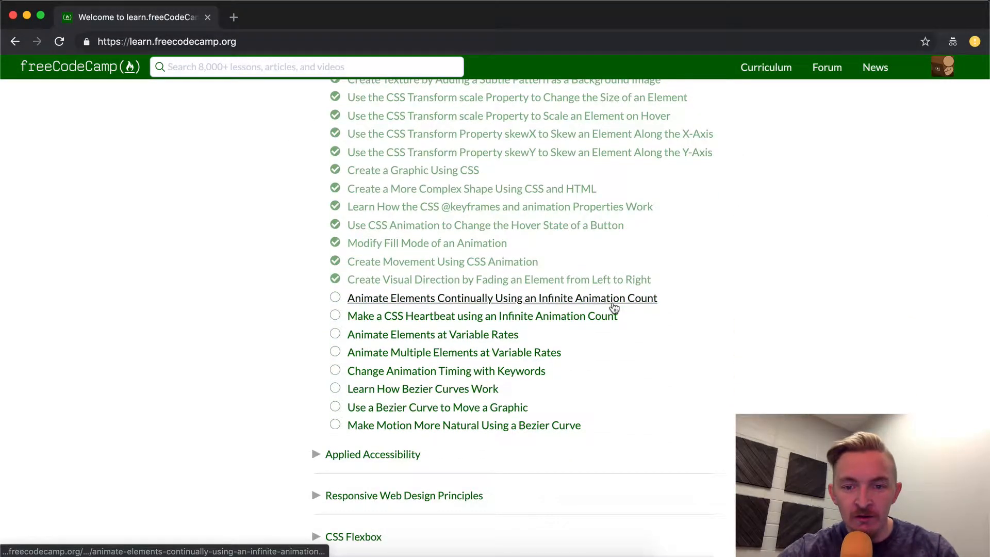
# Open the 'Animate Elements Continually Using an Infinite Animation Count' challenge from the curriculum list.
pyautogui.click(502, 298)
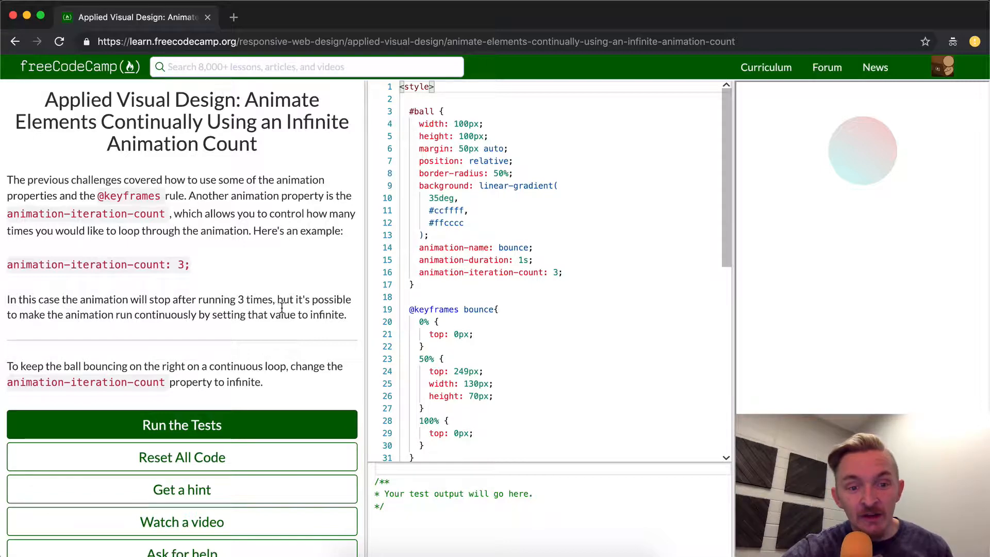
pyautogui.moveTo(294, 333)
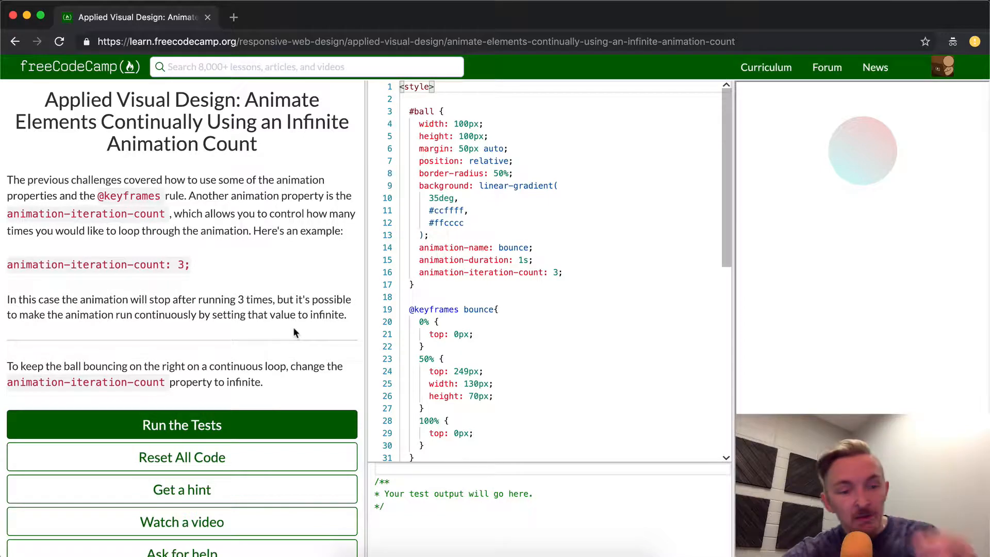
pyautogui.moveTo(860, 195)
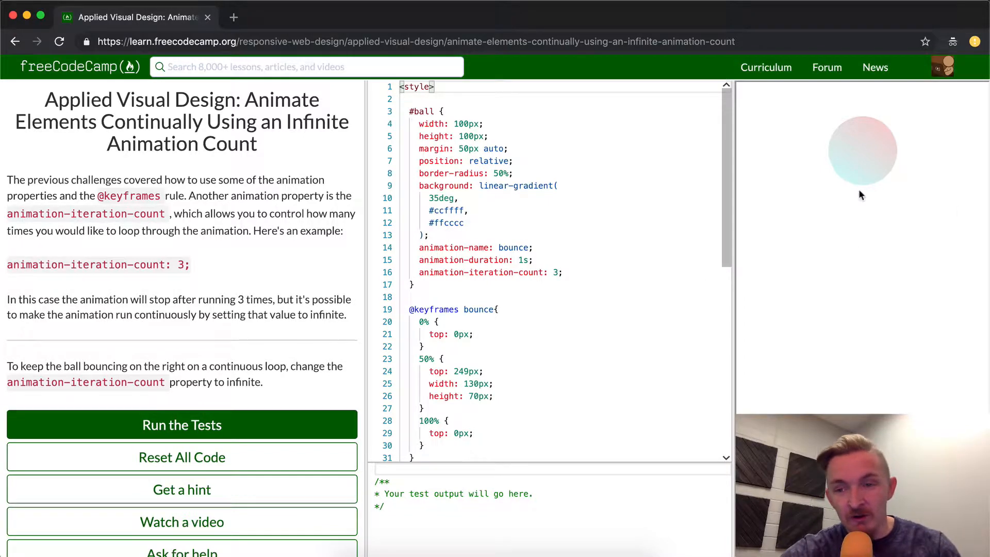
pyautogui.moveTo(862, 171)
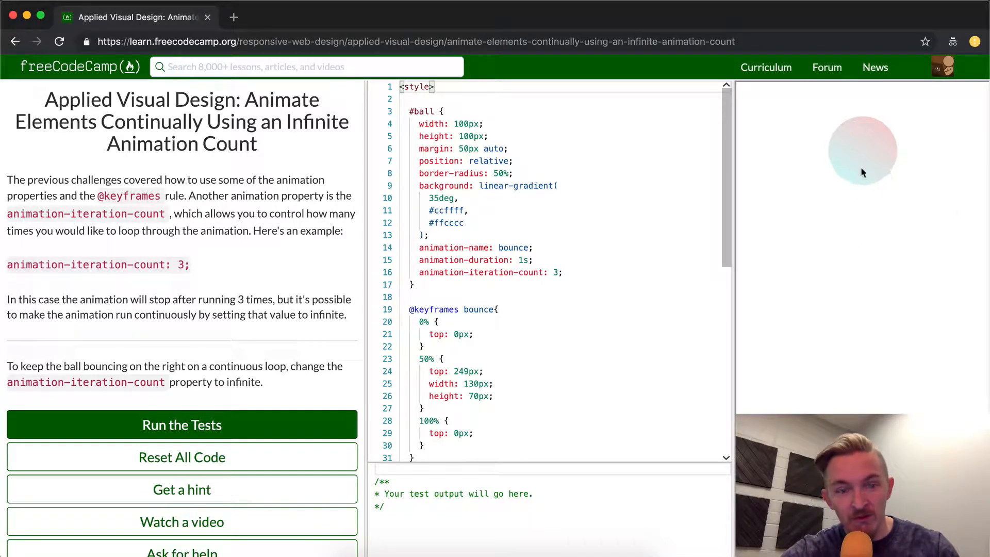
pyautogui.moveTo(870, 223)
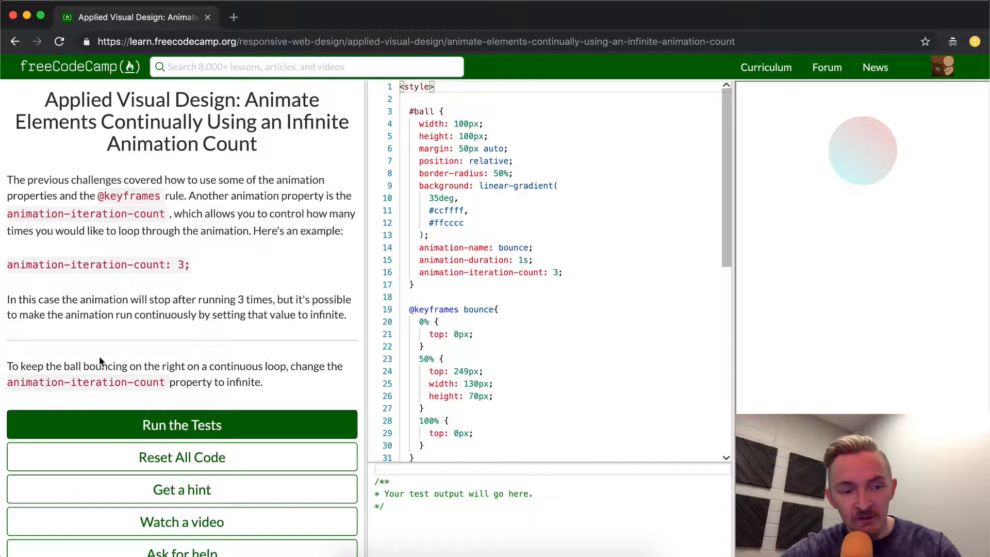
pyautogui.moveTo(309, 366)
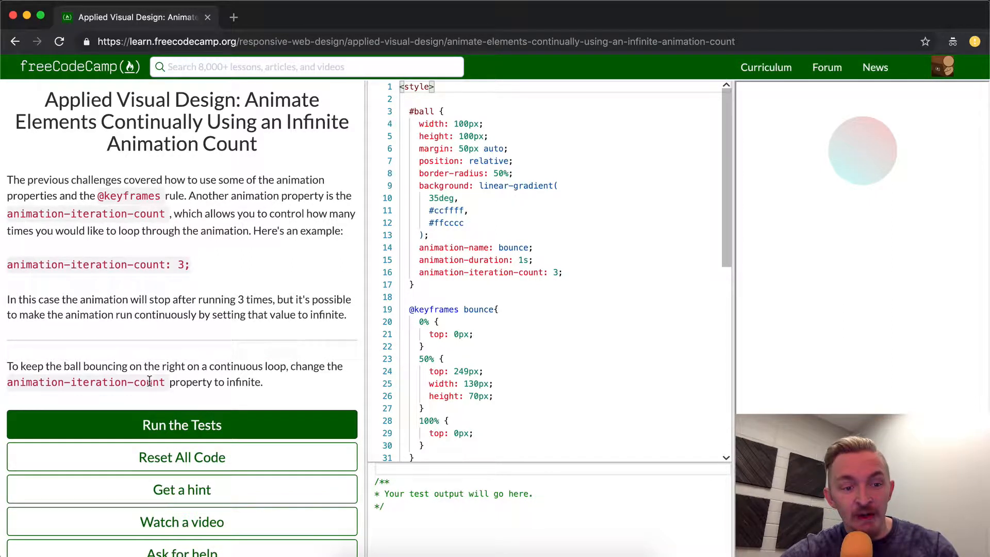
pyautogui.moveTo(215, 388)
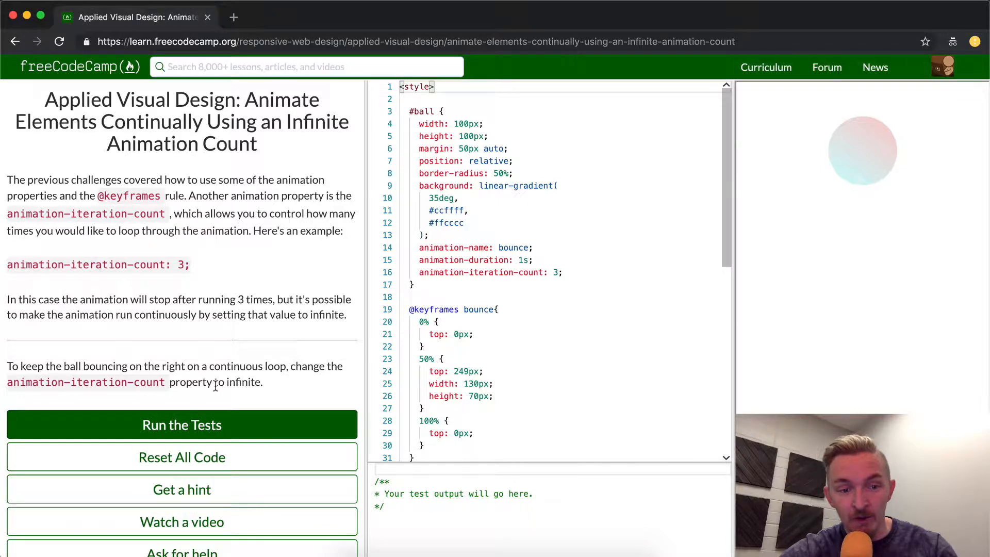
pyautogui.scroll(-3)
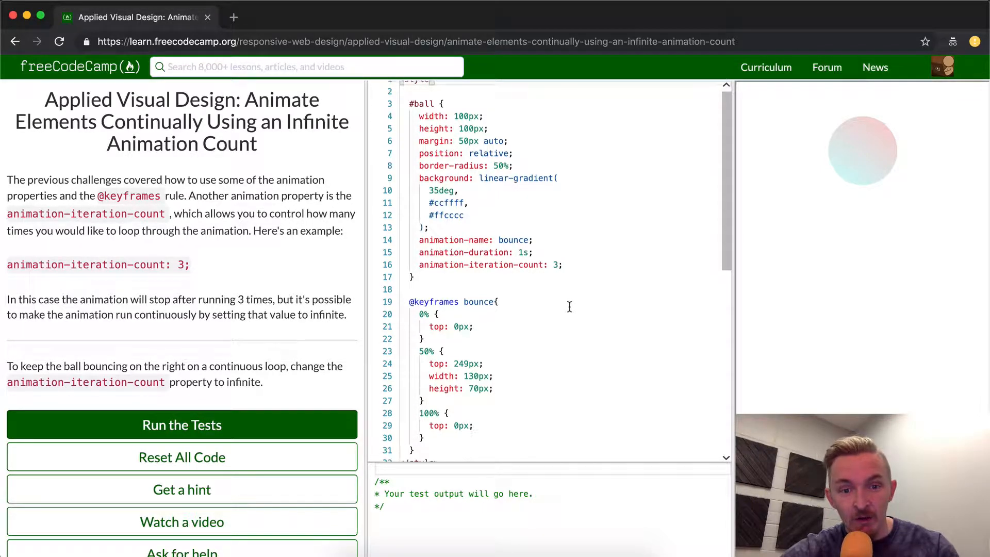
pyautogui.scroll(-3)
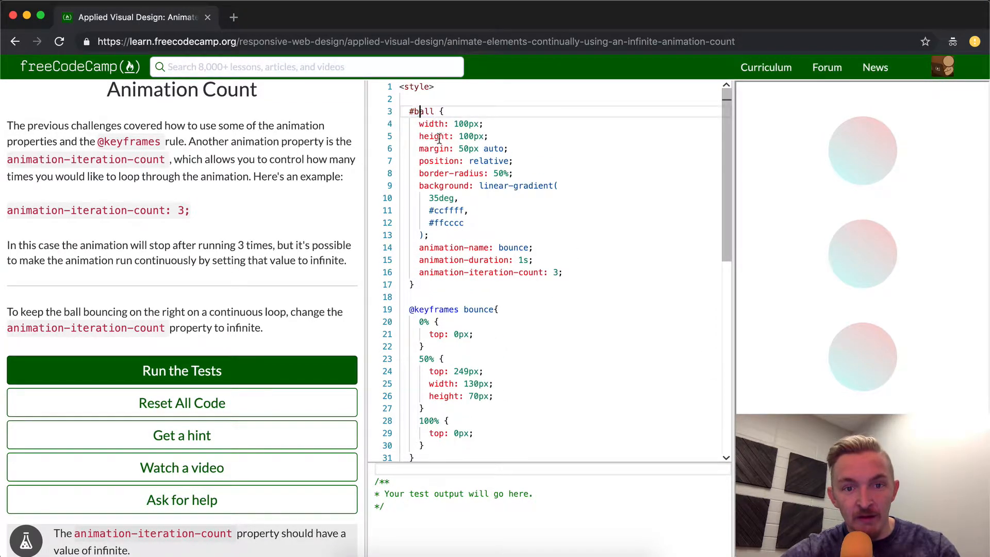
pyautogui.moveTo(476, 285)
pyautogui.write('infinite')
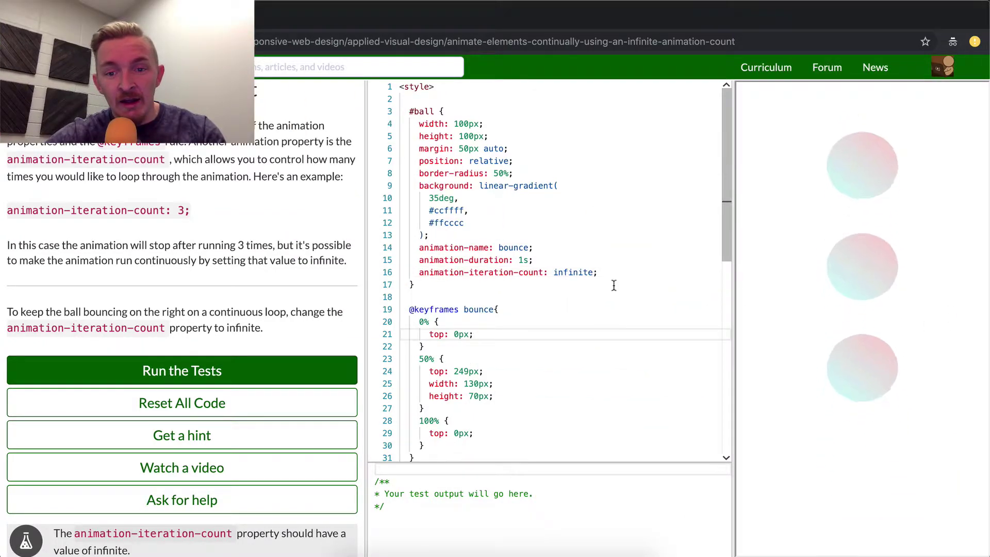
pyautogui.moveTo(912, 304)
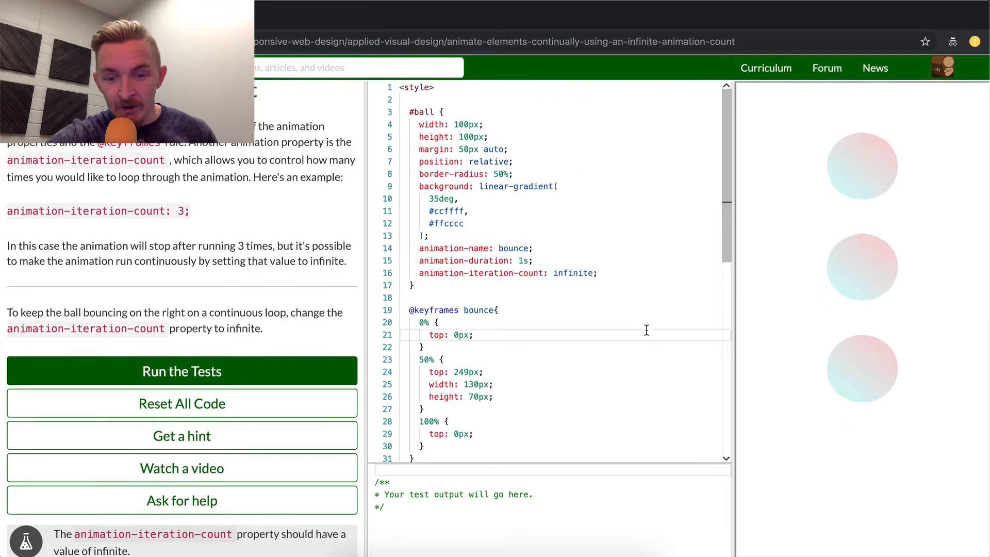
# Run the tests so the infinite-count requirement passes, then dismiss the 'We're gonna pump you up!' message.
pyautogui.click(181, 370)
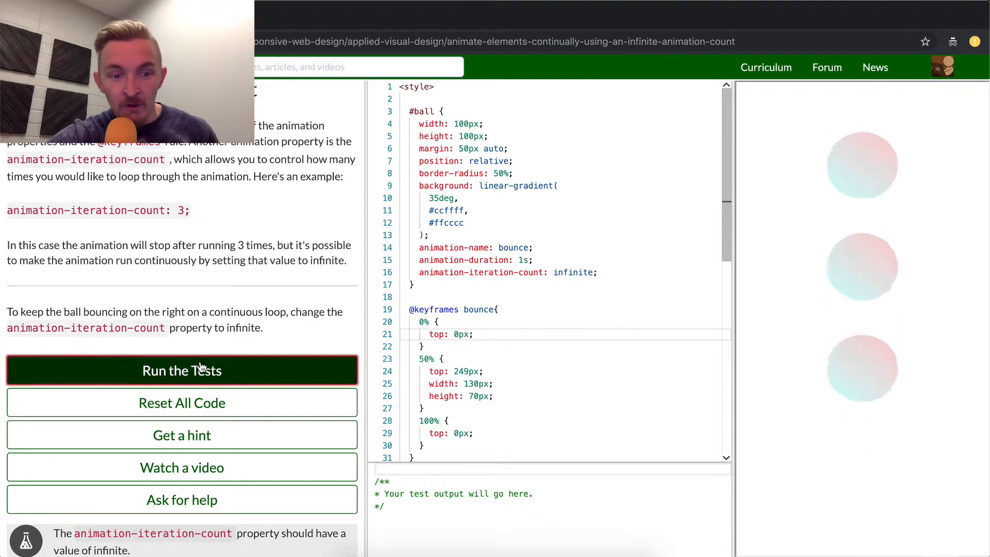
pyautogui.click(181, 370)
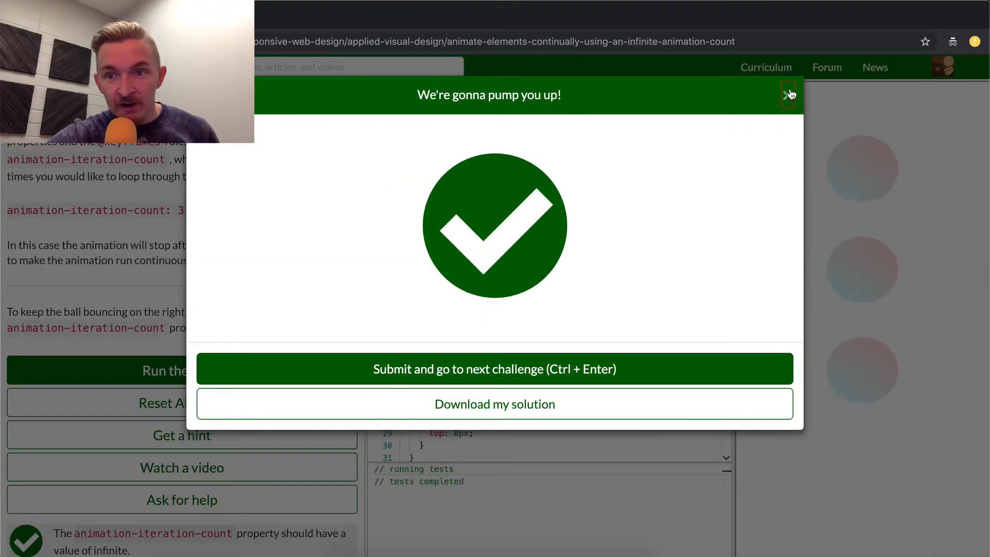
pyautogui.click(785, 93)
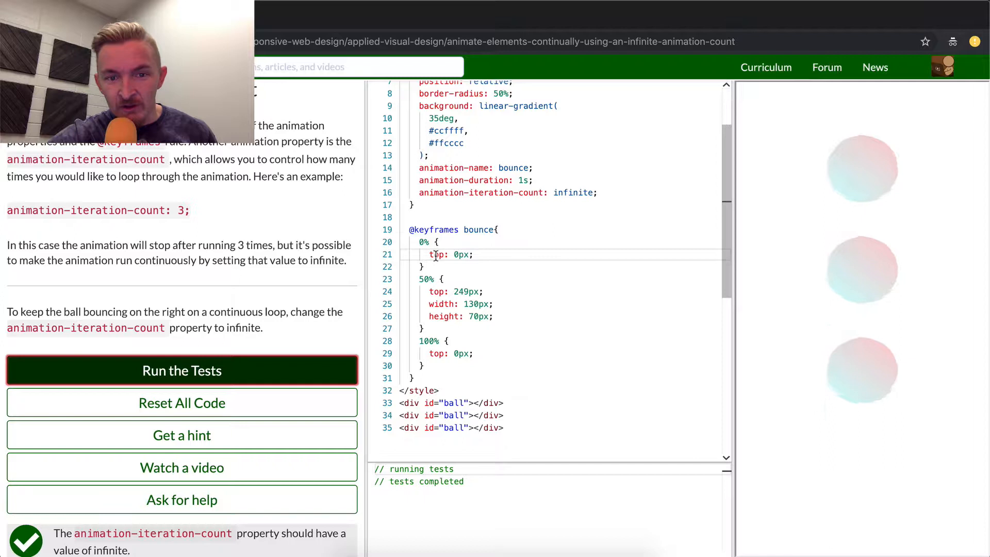
pyautogui.moveTo(871, 131)
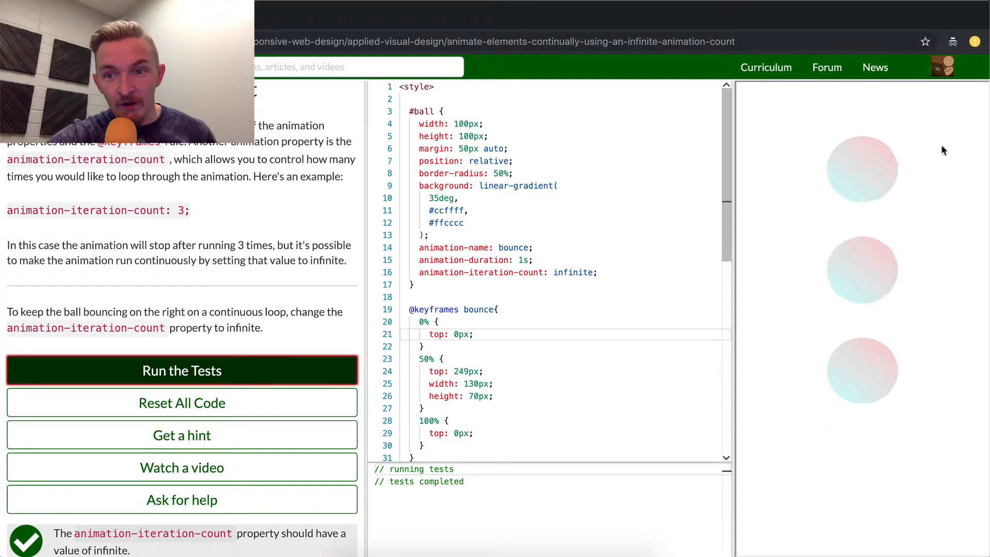
pyautogui.moveTo(854, 208)
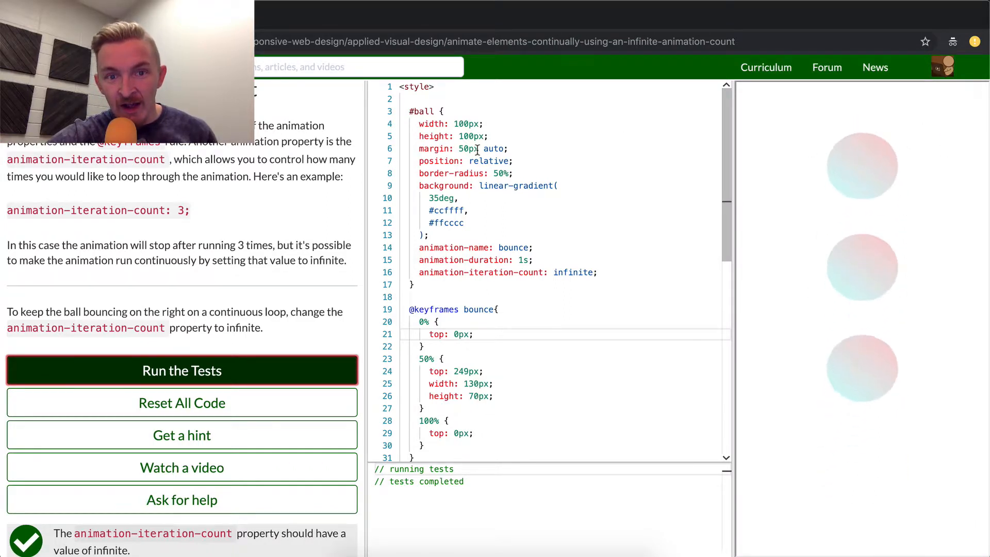
pyautogui.moveTo(852, 189)
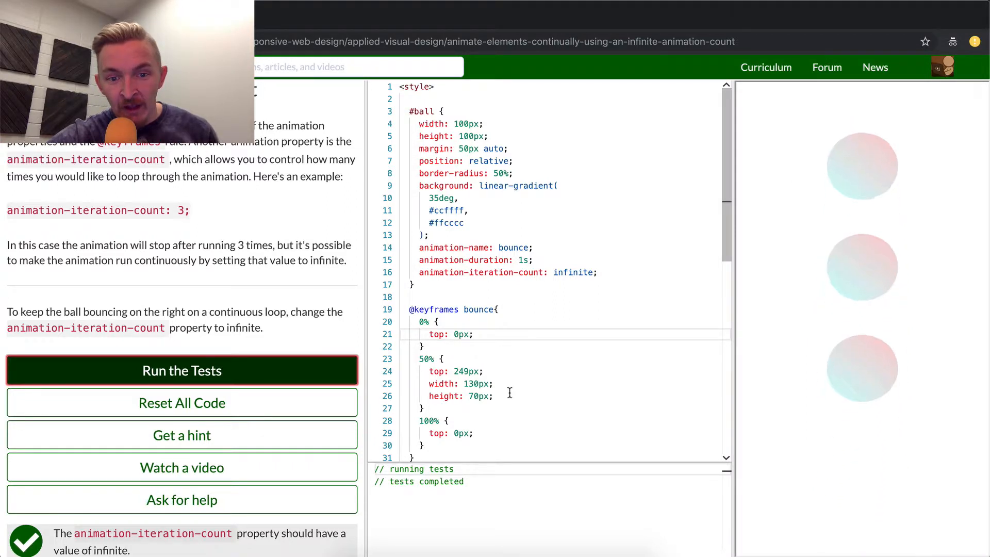
pyautogui.doubleClick(478, 396)
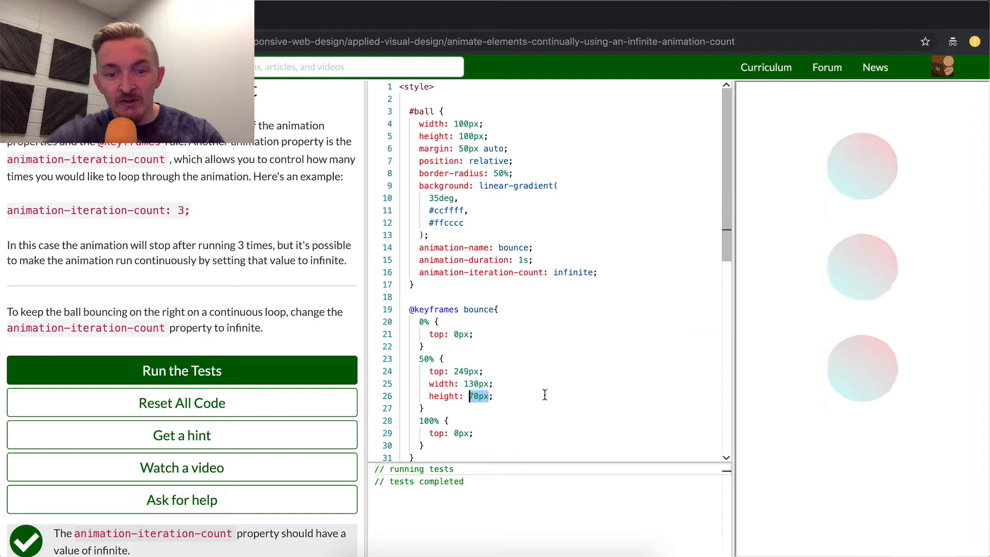
pyautogui.click(477, 396)
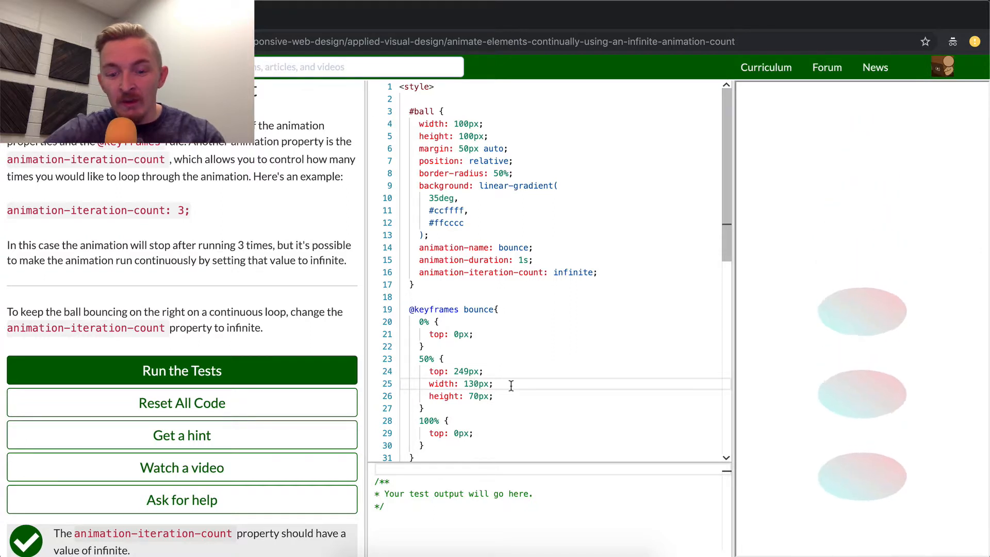
pyautogui.write('190')
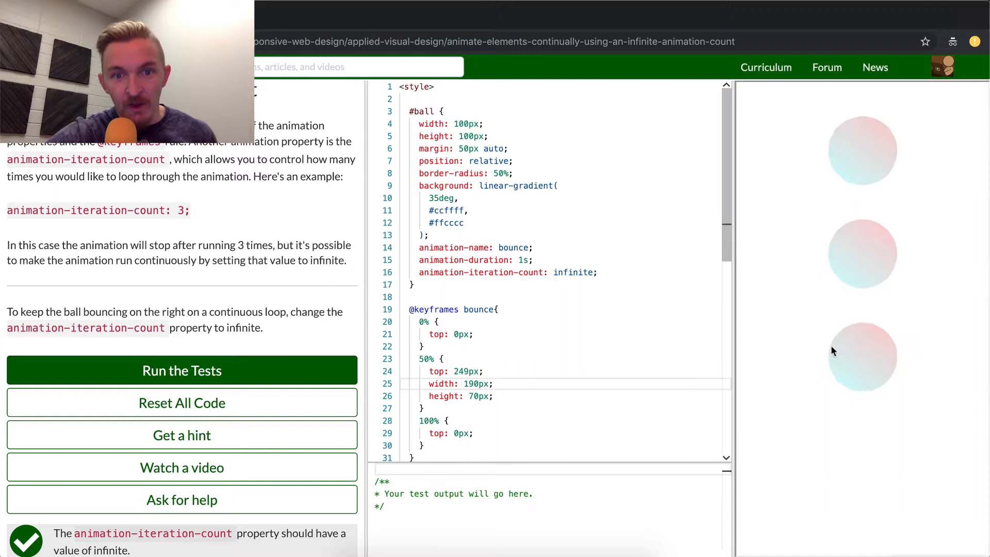
pyautogui.write('130')
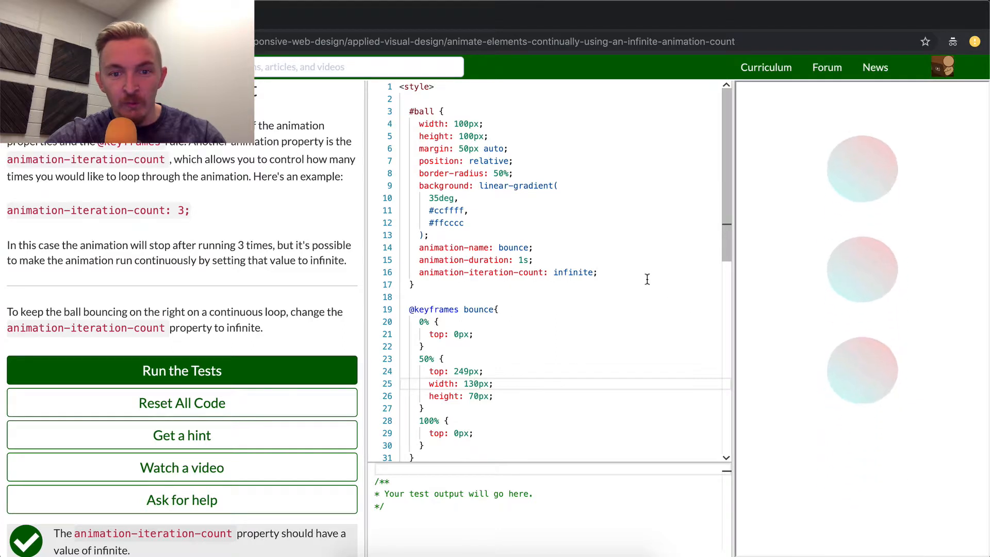
pyautogui.click(524, 260)
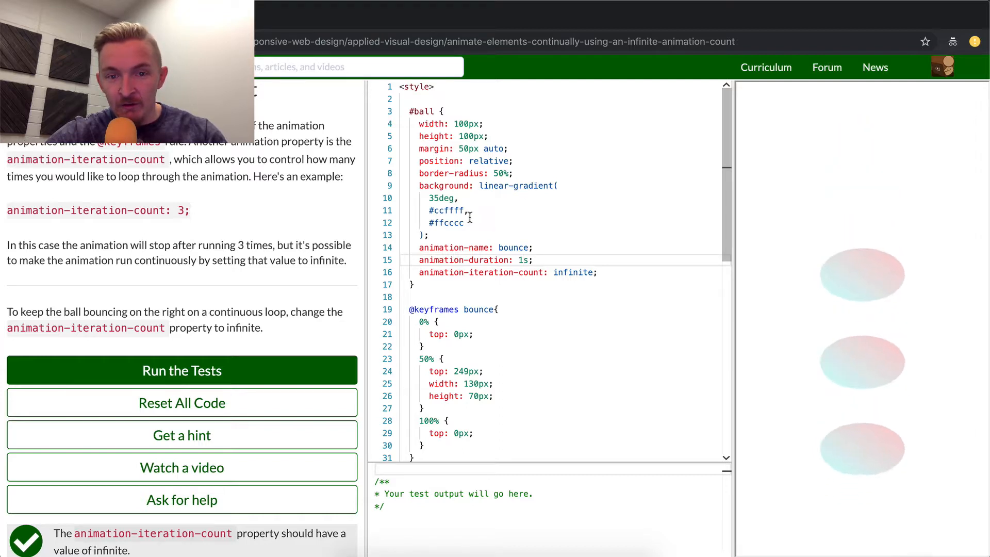
pyautogui.doubleClick(445, 210)
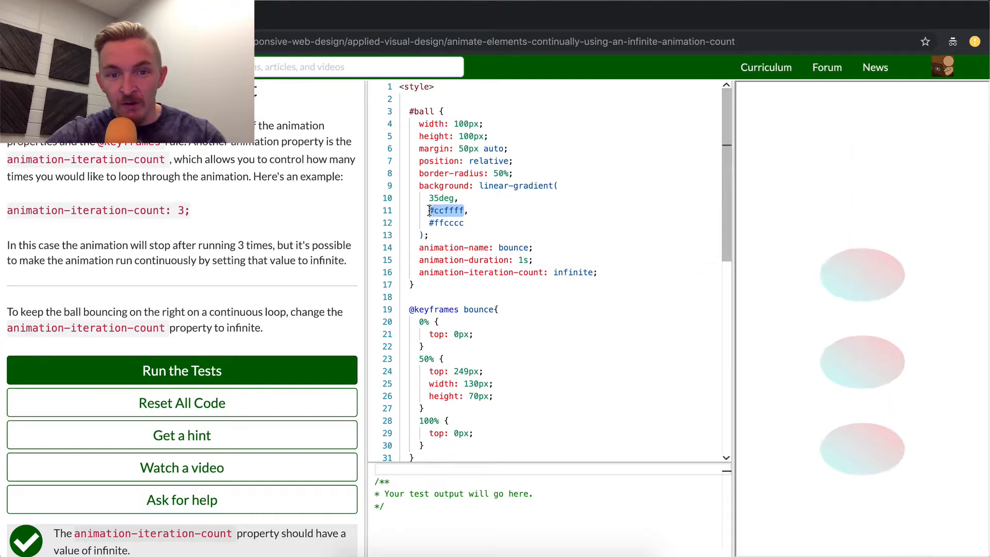
pyautogui.write('red,')
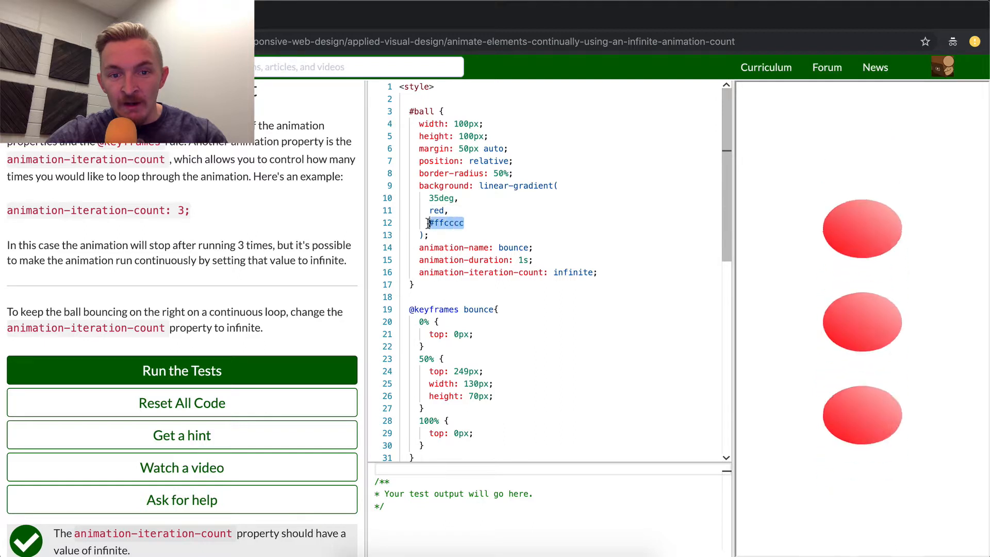
pyautogui.write('green')
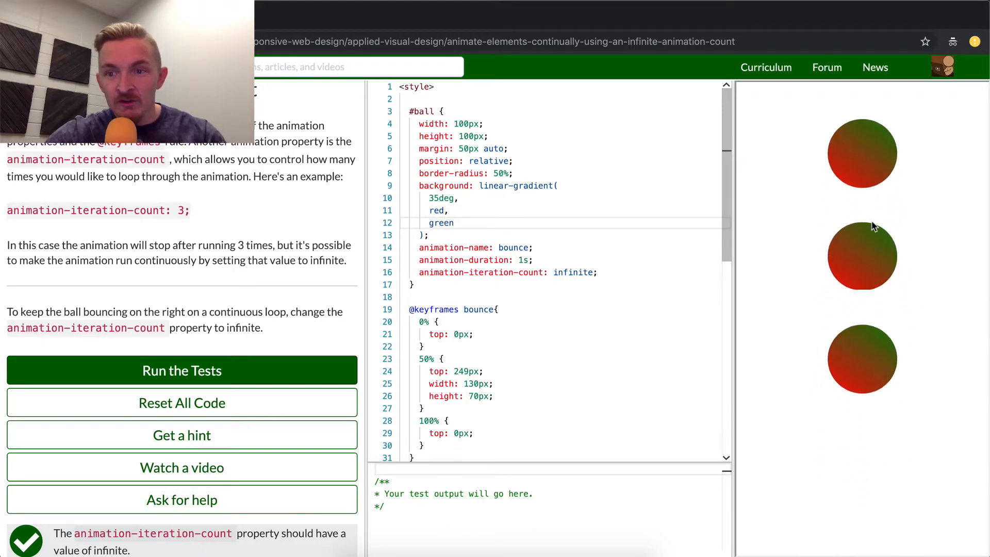
pyautogui.moveTo(454, 185)
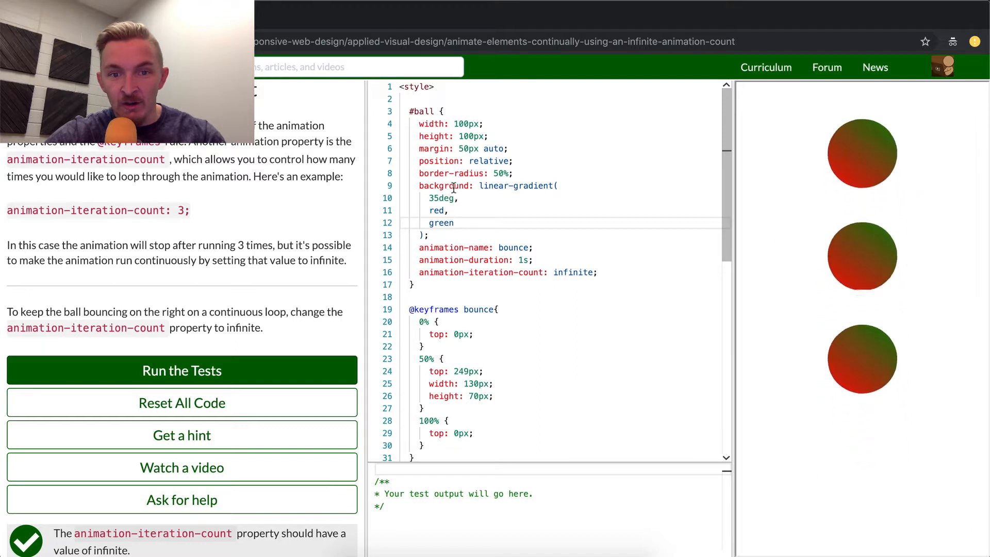
pyautogui.moveTo(792, 117)
pyautogui.write('#ffcccc')
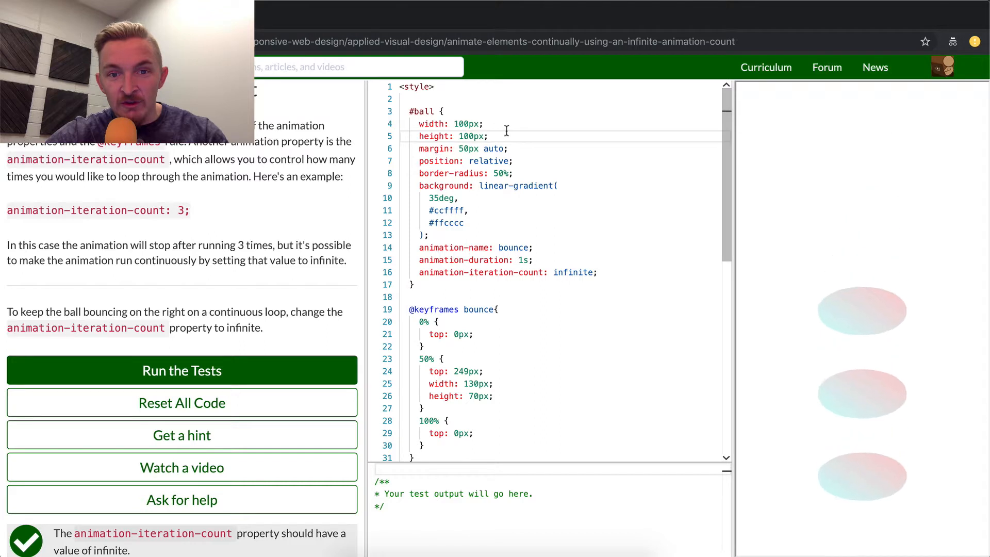
pyautogui.moveTo(446, 124); pyautogui.dragTo(470, 136)
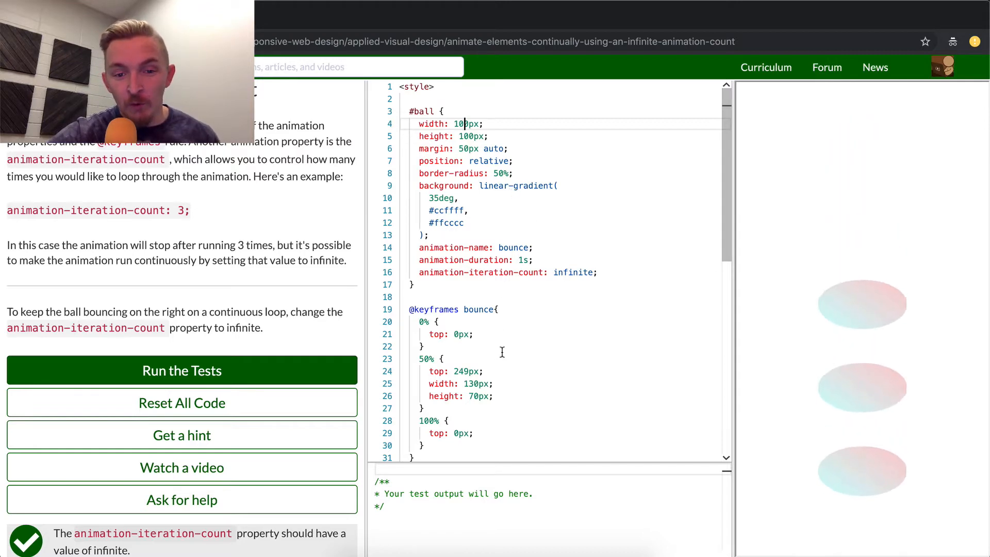
pyautogui.scroll(-3)
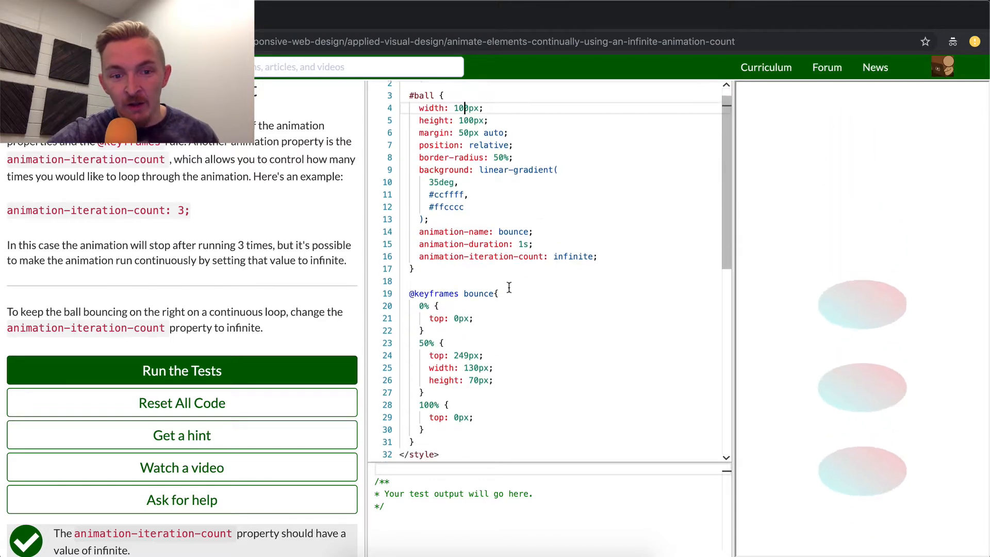
pyautogui.scroll(3)
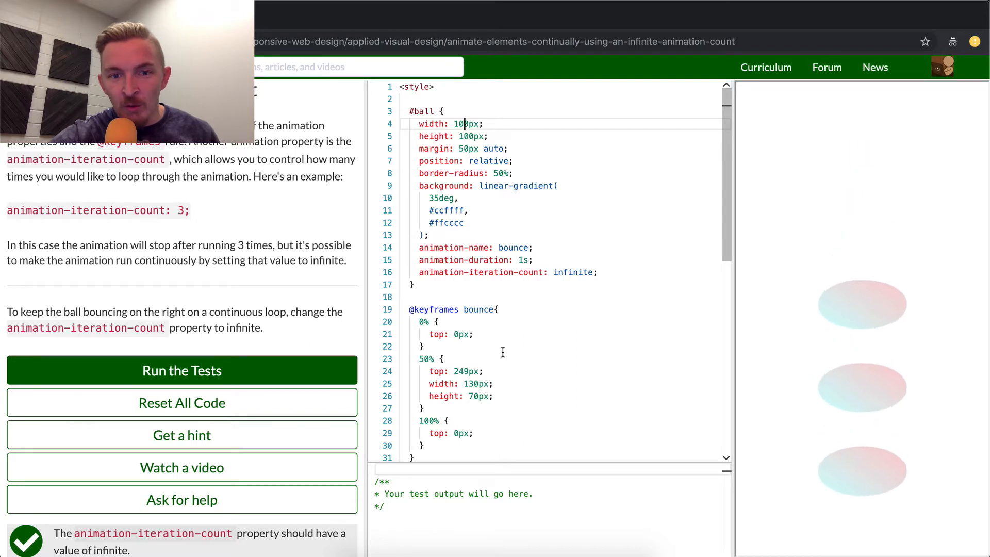
pyautogui.scroll(-3)
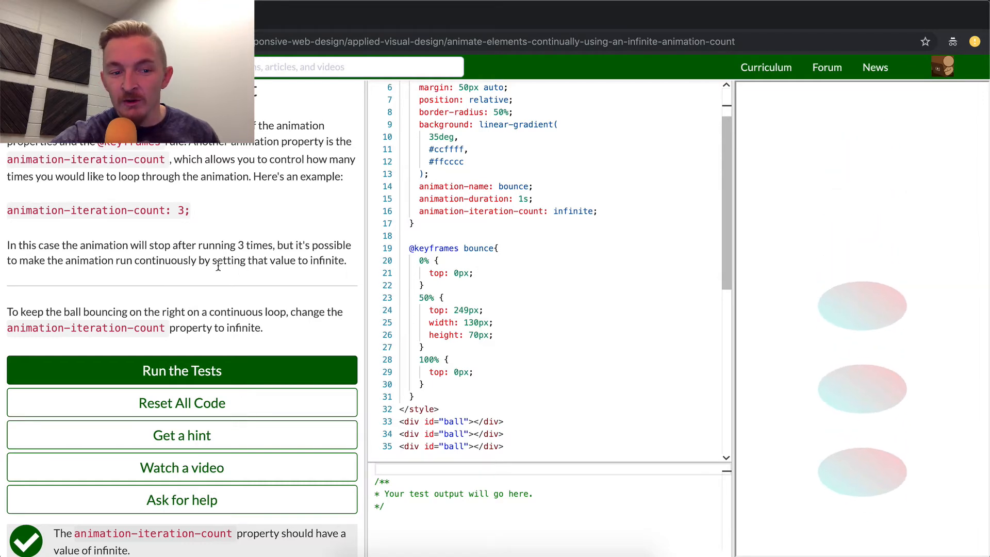
# Run the tests again and get the challenge-passed success dialog.
pyautogui.click(181, 370)
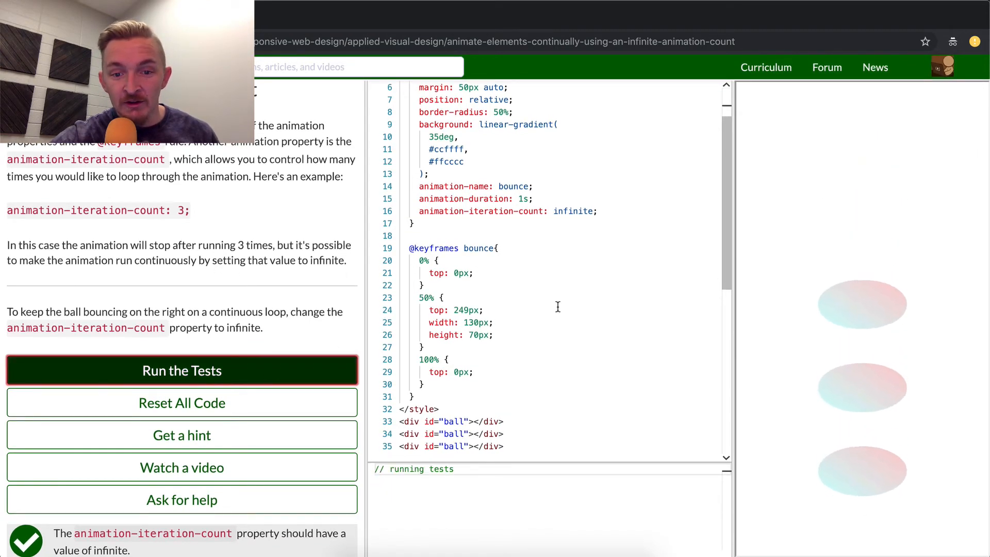
pyautogui.click(182, 370)
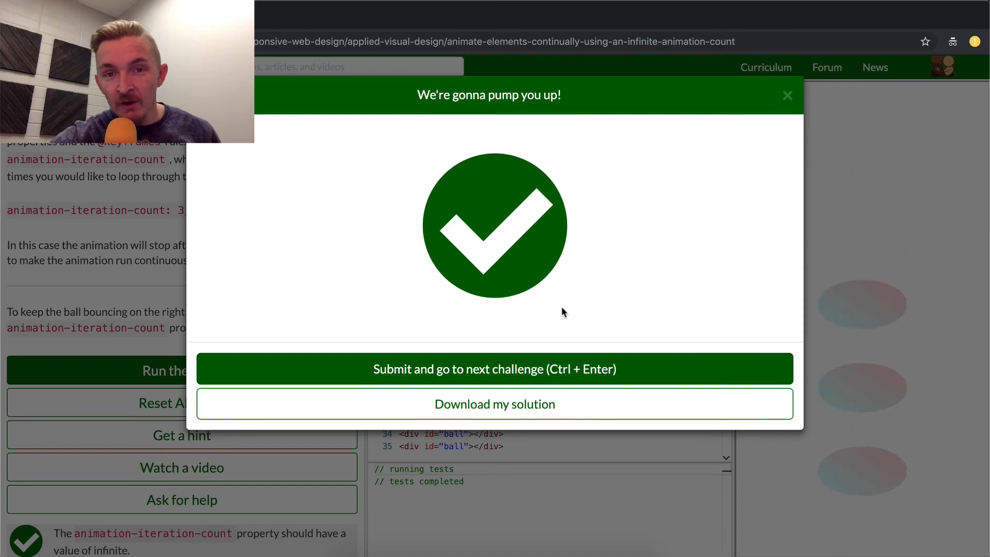